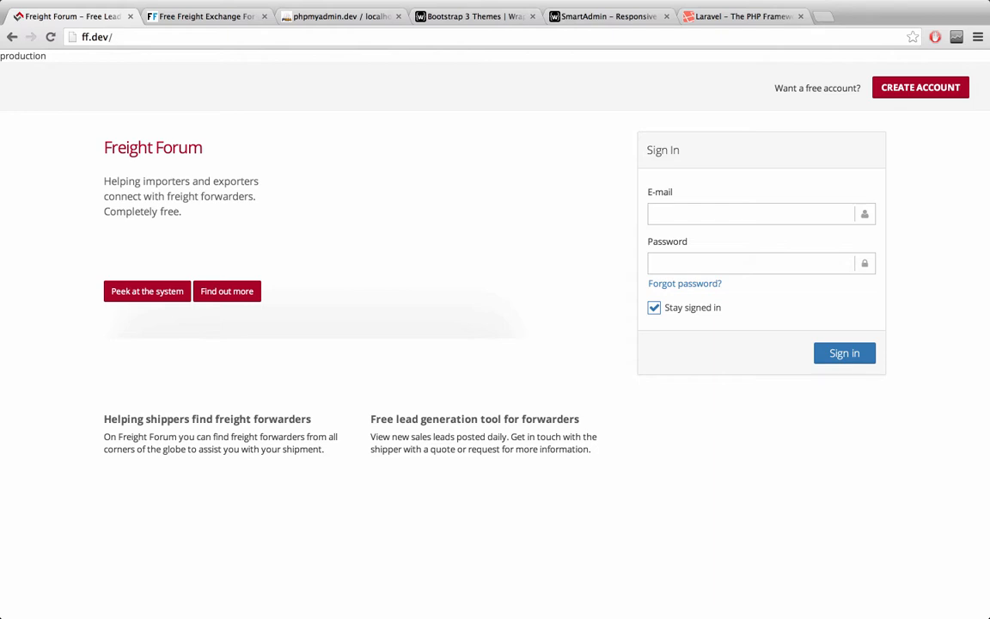
Step: Switch to the live Free Freight Exchange Forum site on freightforum.com
click(146, 290)
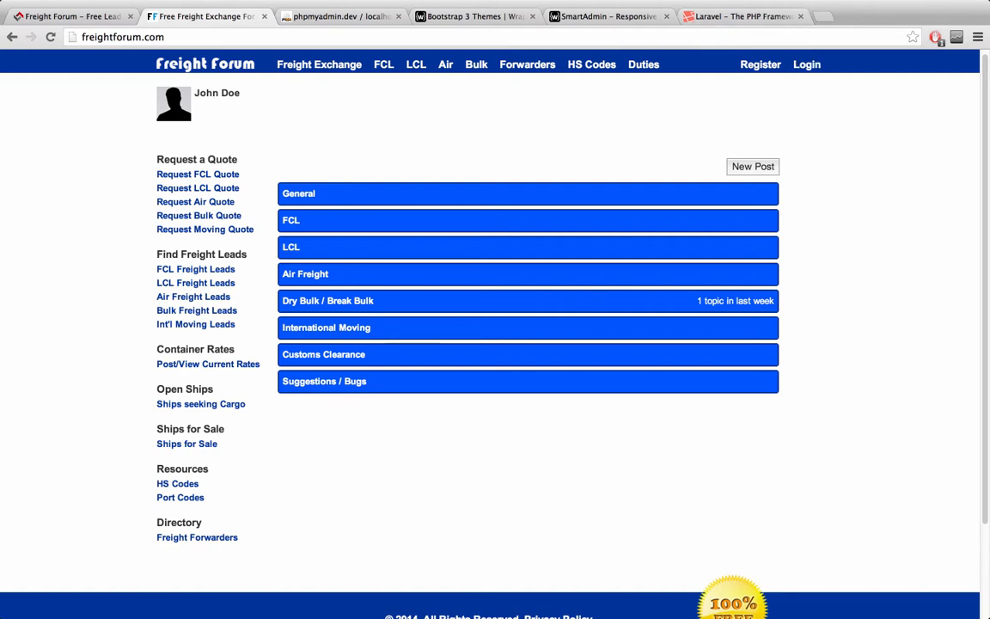
Step: Review the Laravel Configuration docs' environment configuration sections, then start a new blank tab
click(740, 17)
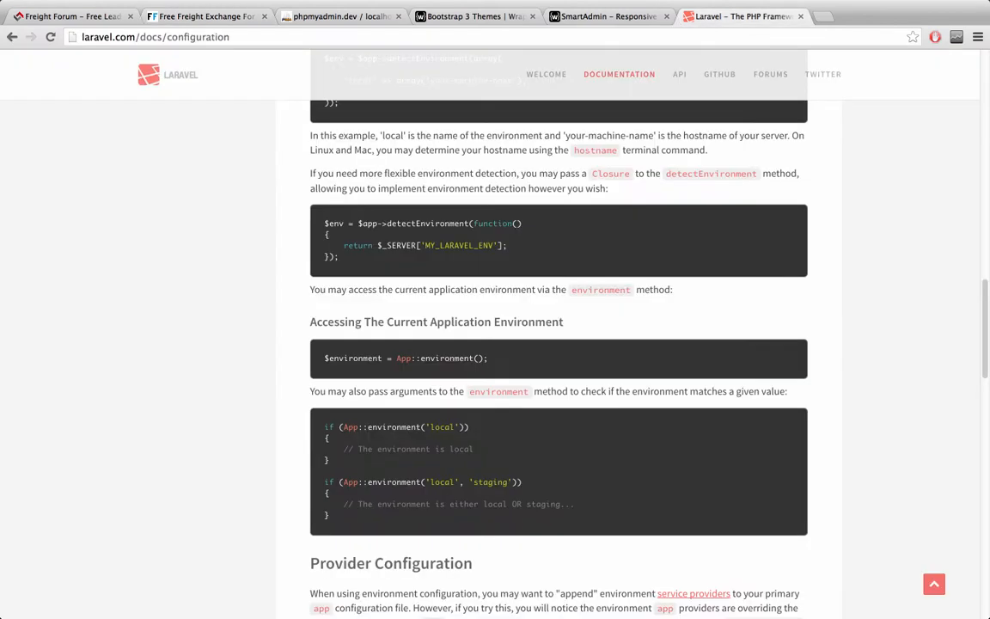
scroll(up, 3)
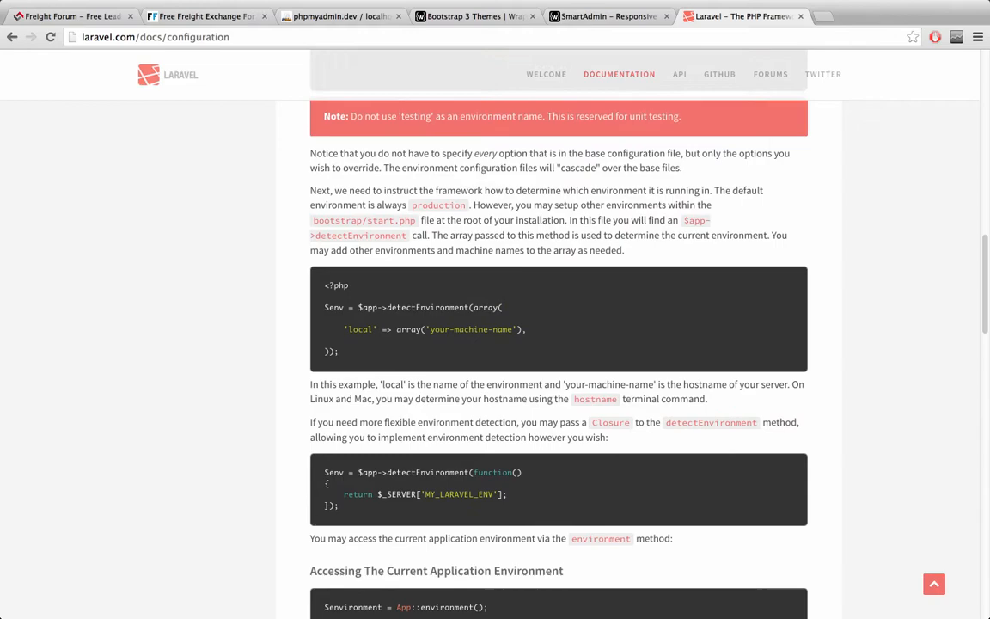
scroll(up, 3)
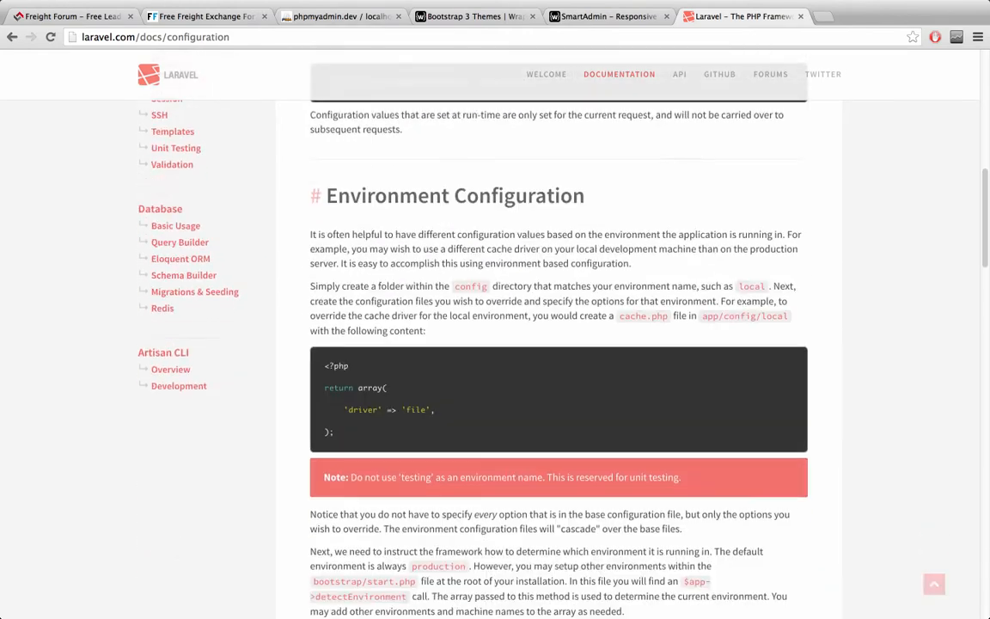
scroll(up, 3)
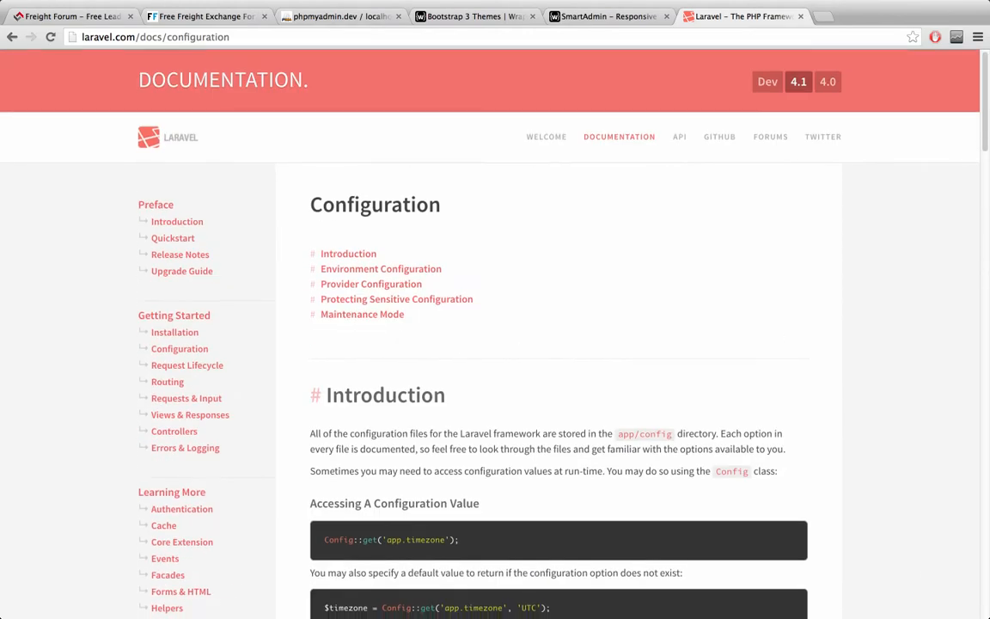
scroll(down, 3)
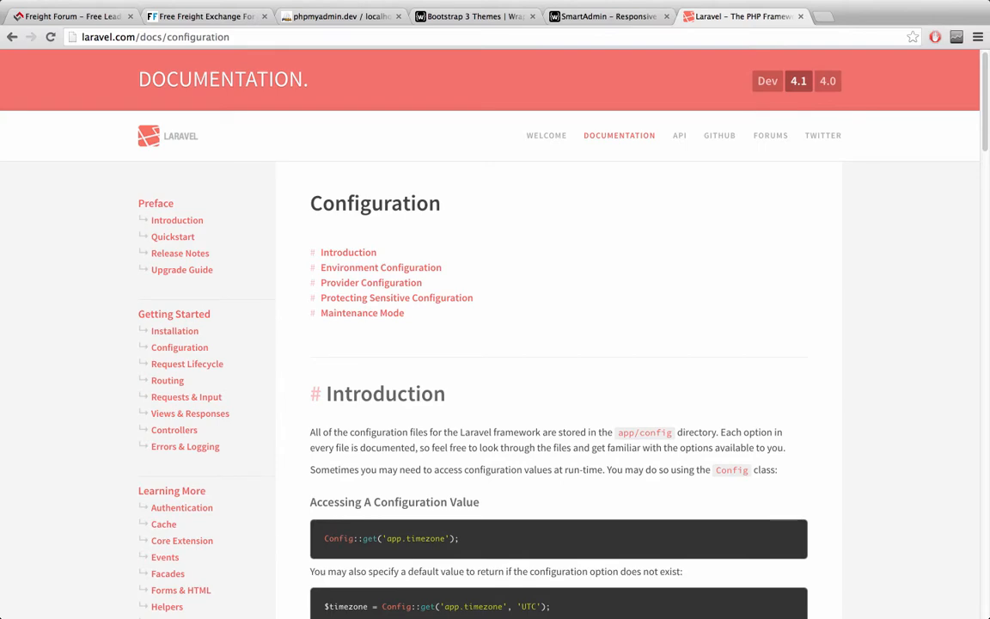
scroll(down, 3)
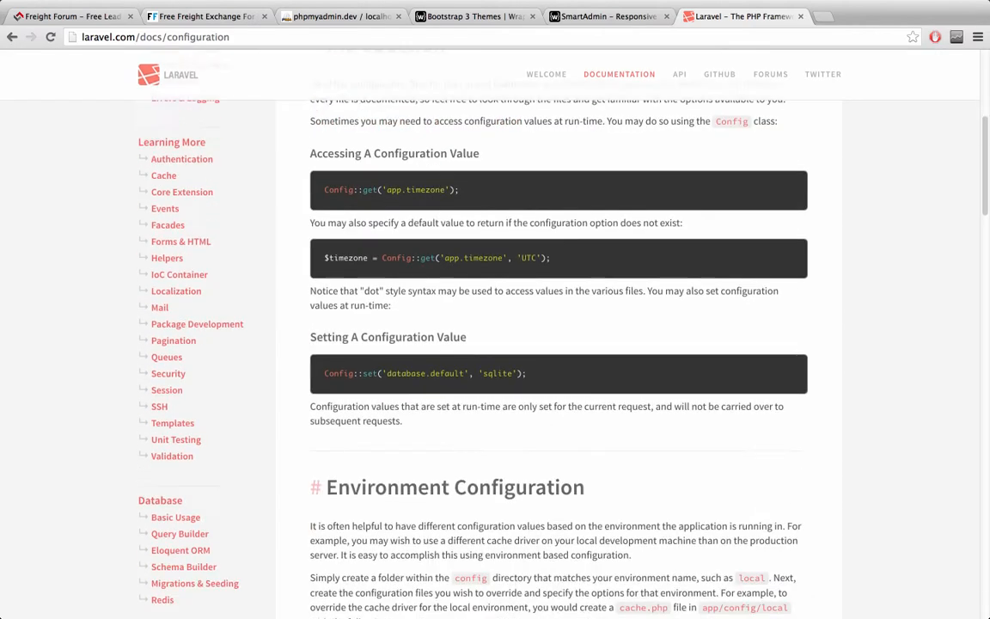
scroll(up, 3)
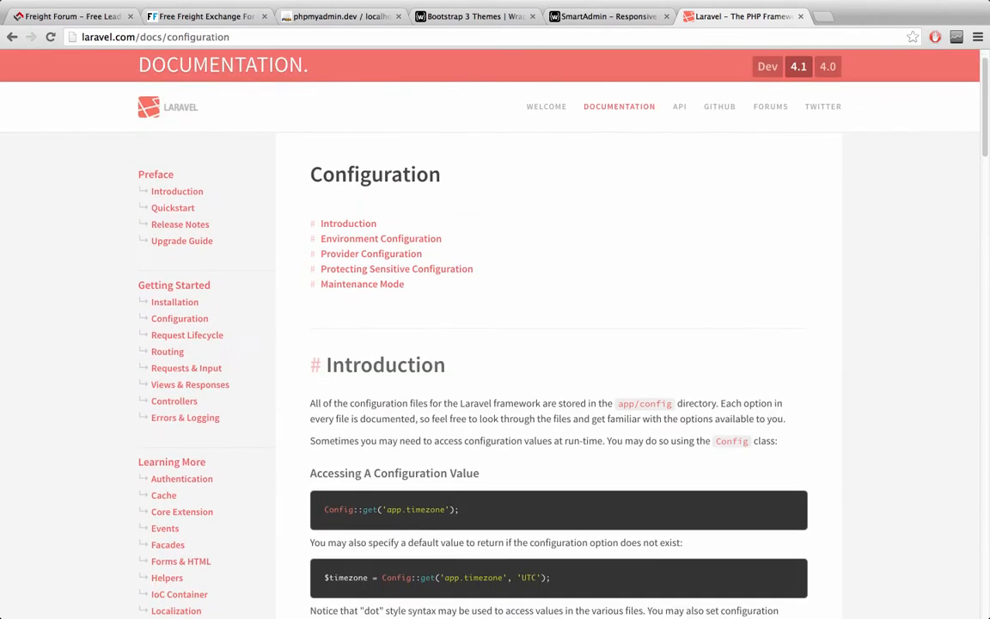
scroll(down, 3)
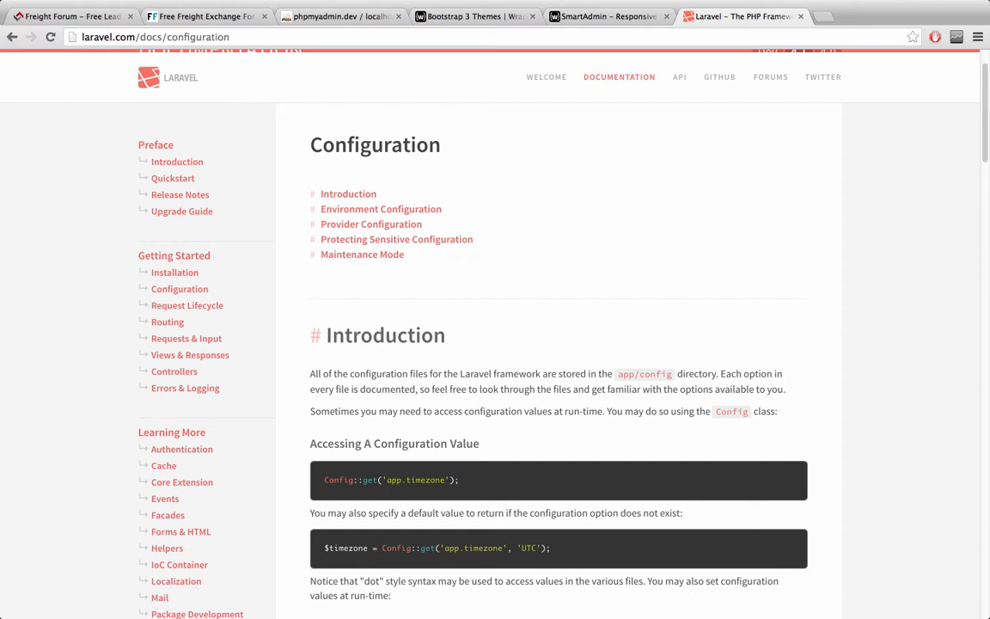
click(206, 16)
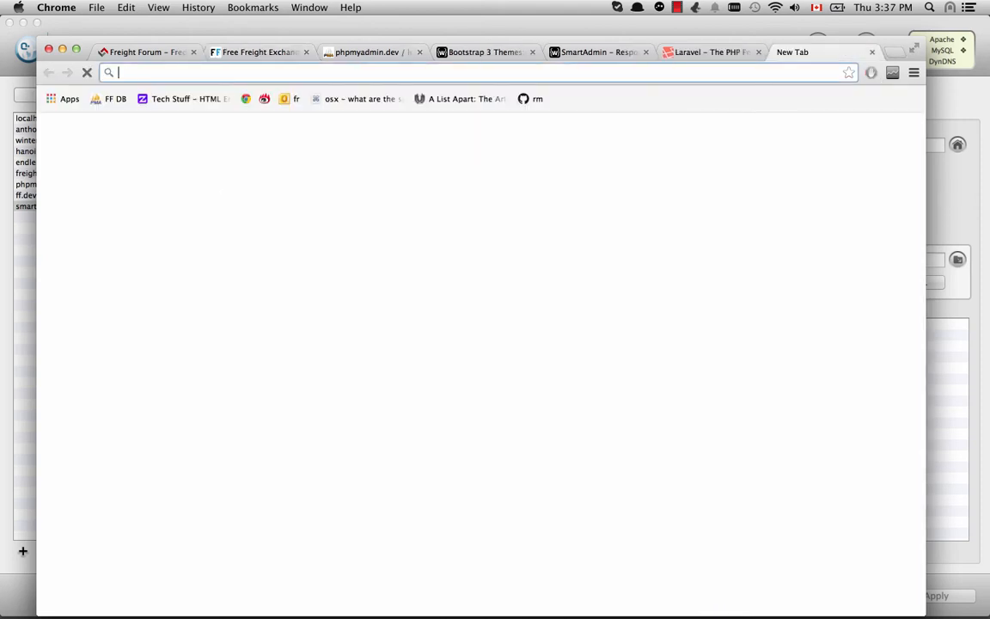
Step: Look up getbootstrap.com, then close it to return to the WrapBootstrap Bootstrap 3 themes listing
text(getboootstrap.com)
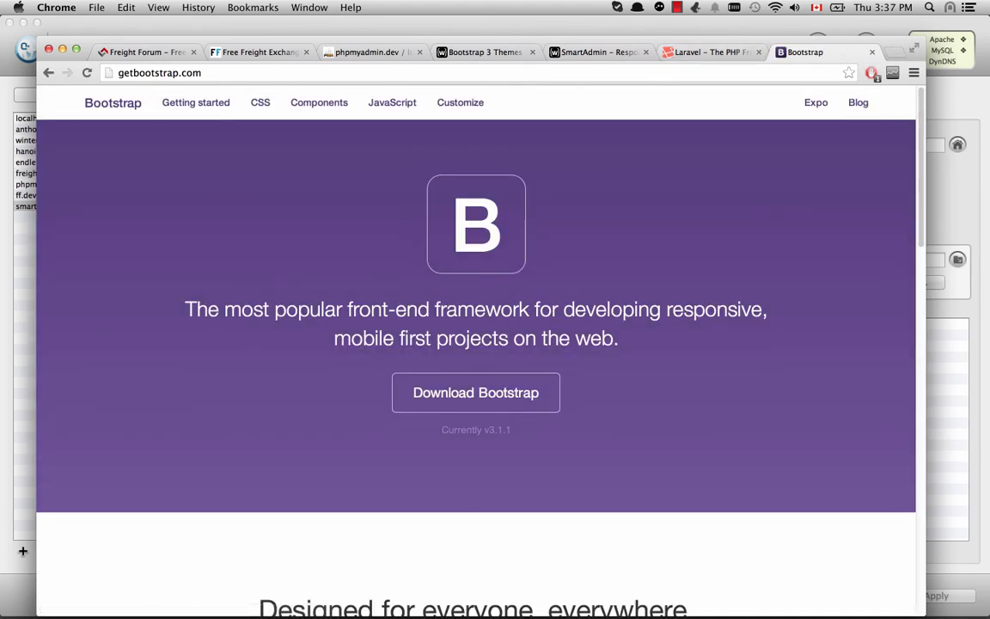
click(258, 52)
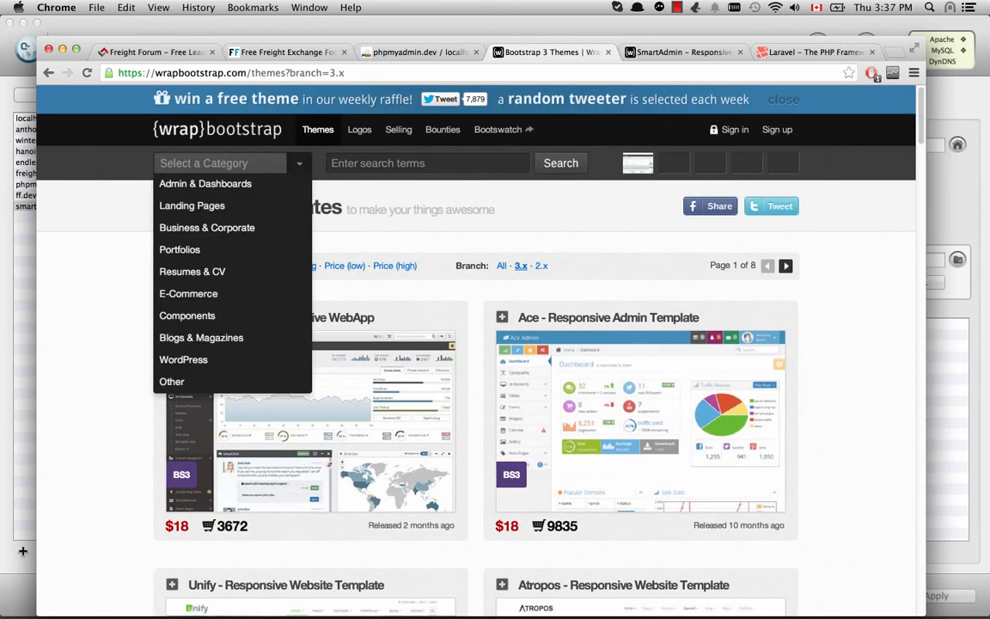
Step: Find SmartAdmin - Responsive WebApp in the Bootstrap 3.x themes and launch its live preview
click(221, 163)
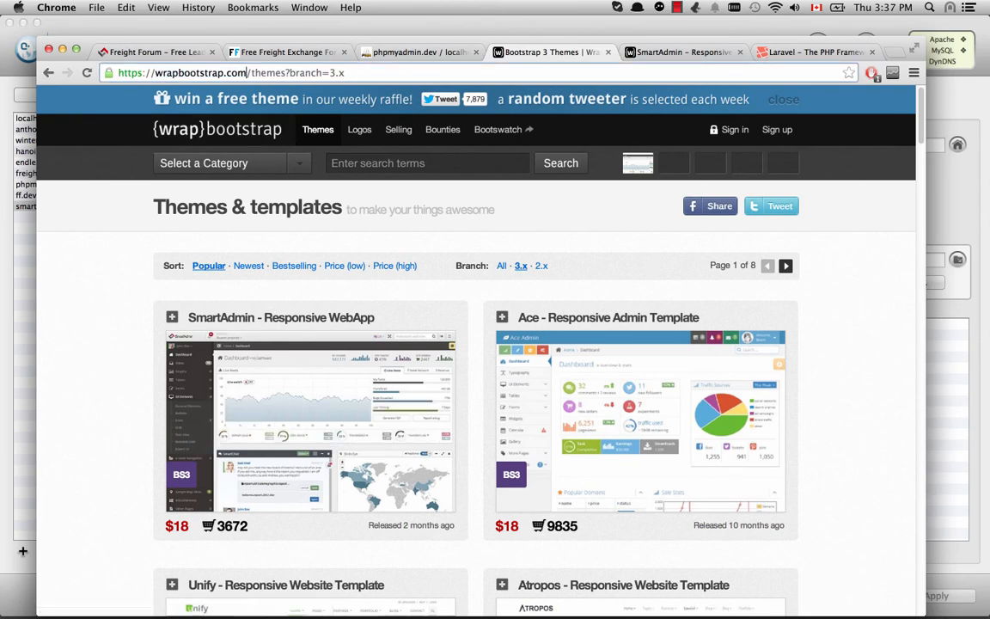
scroll(down, 3)
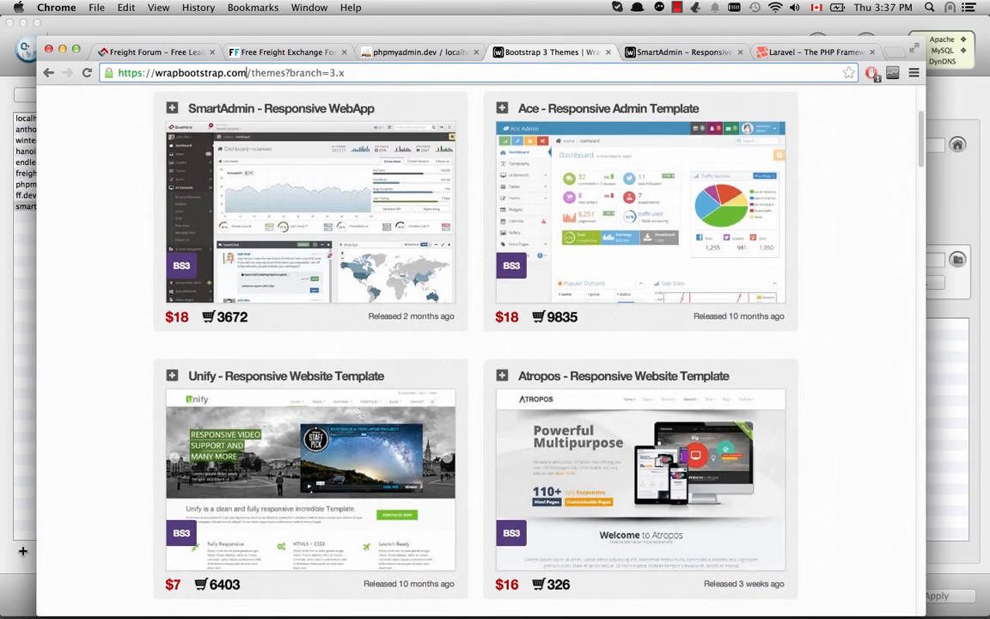
scroll(down, 3)
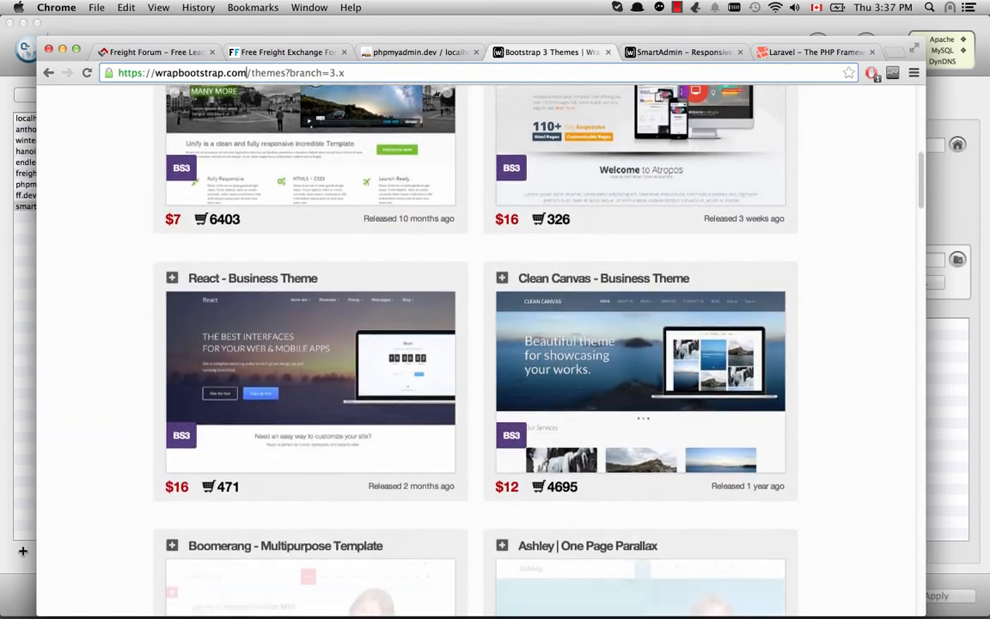
scroll(down, 3)
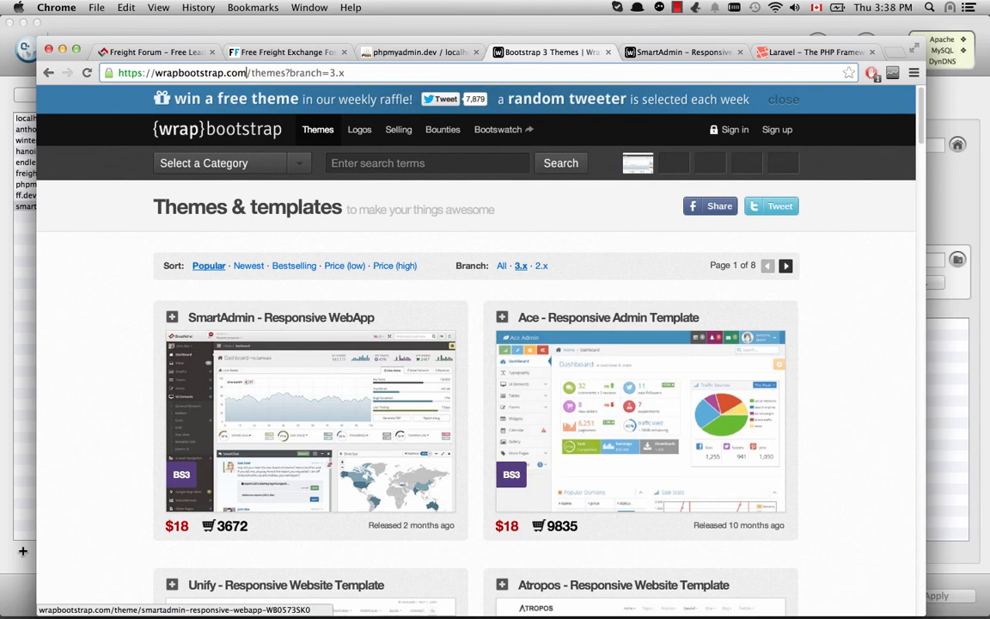
click(783, 99)
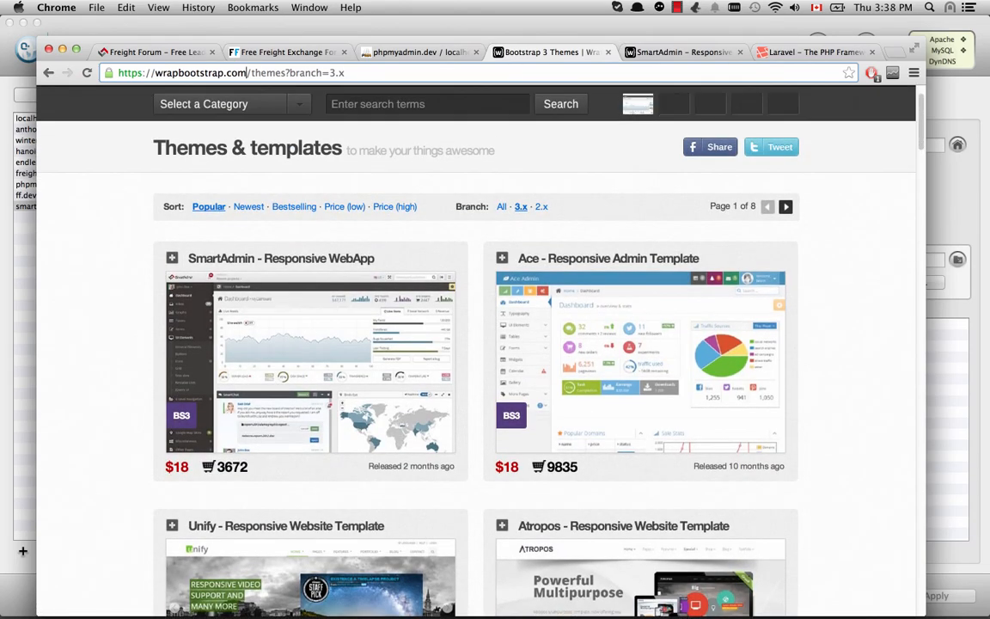
scroll(down, 3)
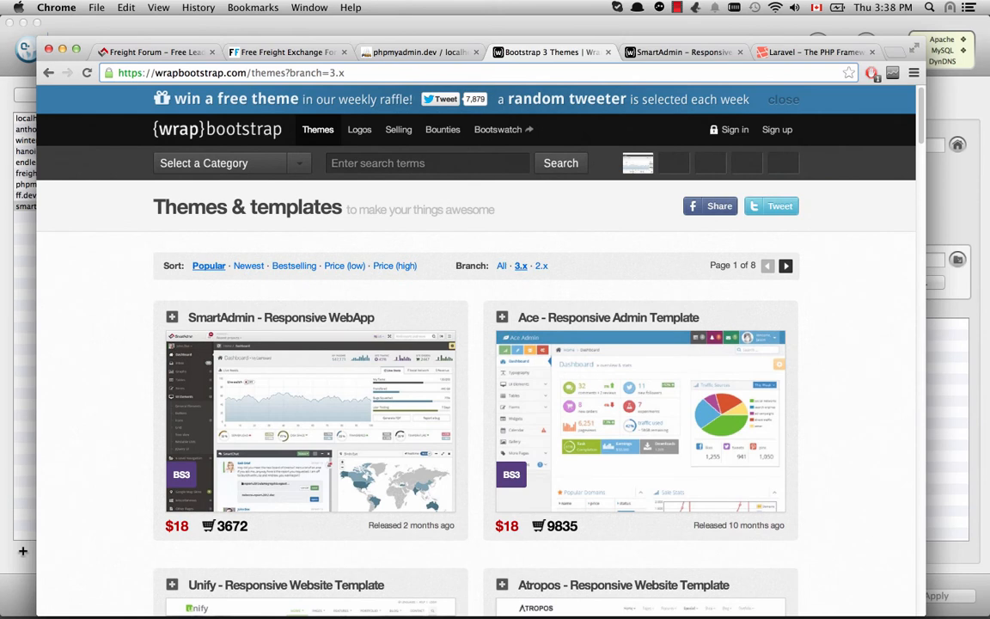
click(782, 98)
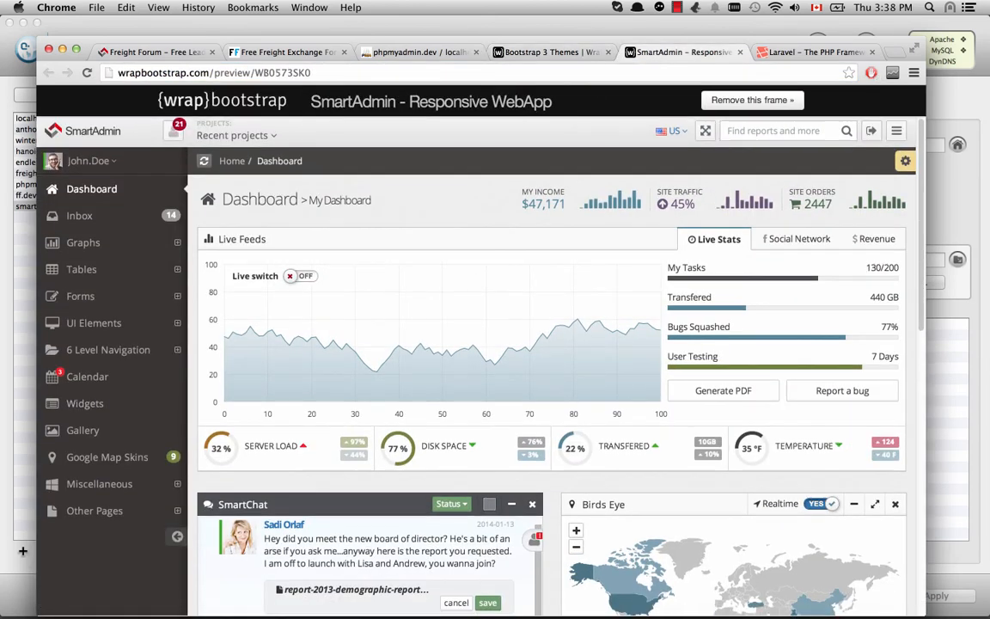
Step: Scroll through the SmartAdmin dashboard demo and expand the Graphs sidebar menu
scroll(down, 3)
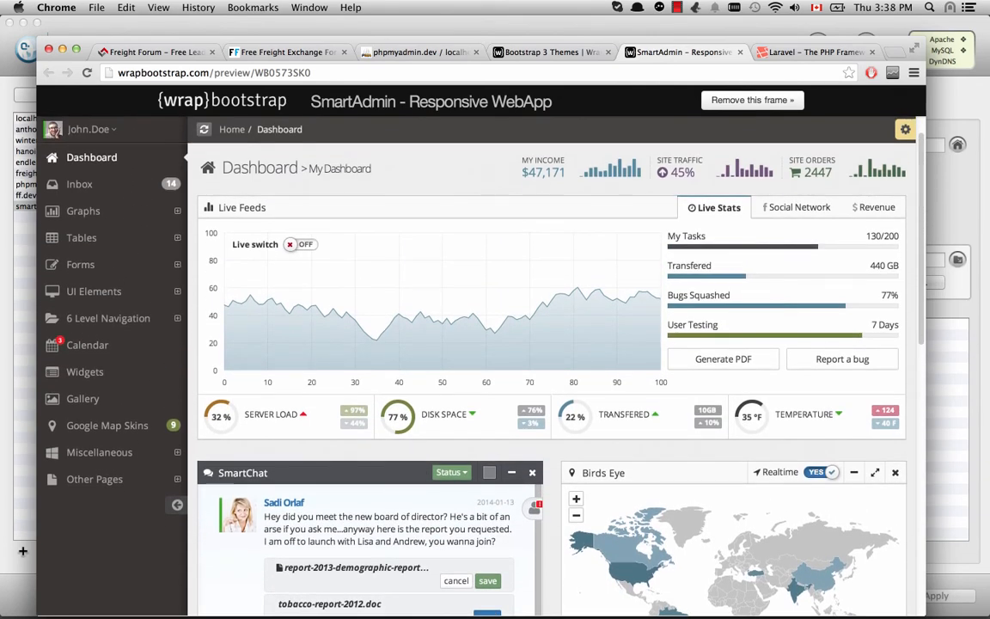
scroll(down, 3)
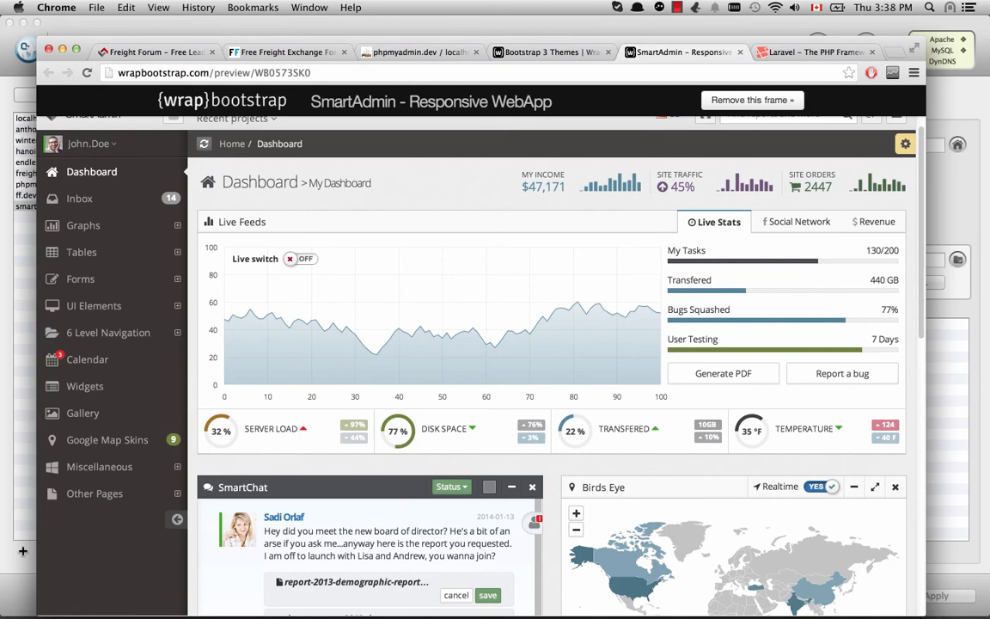
scroll(down, 3)
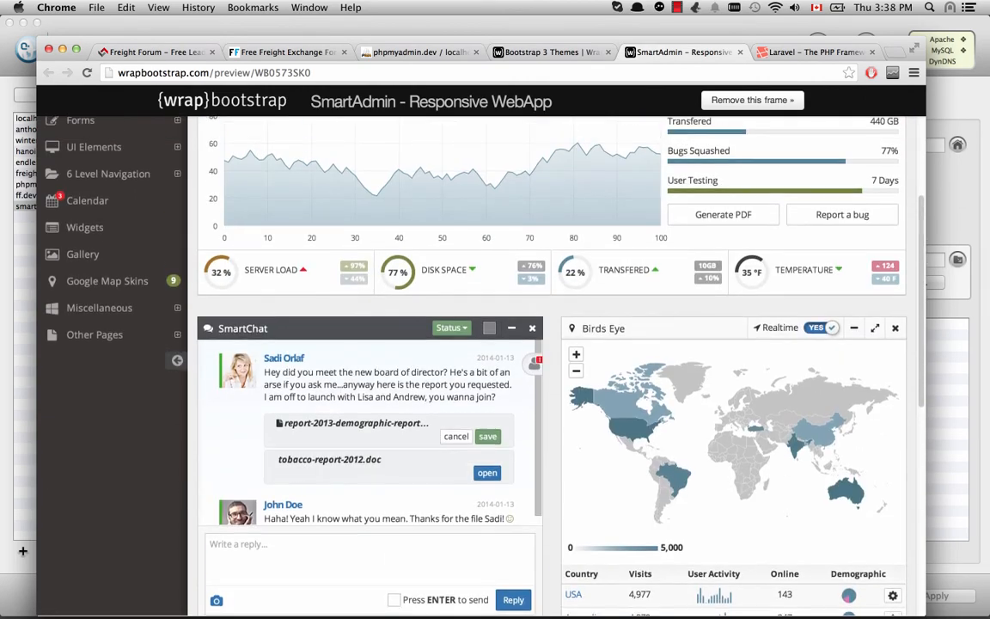
scroll(up, 3)
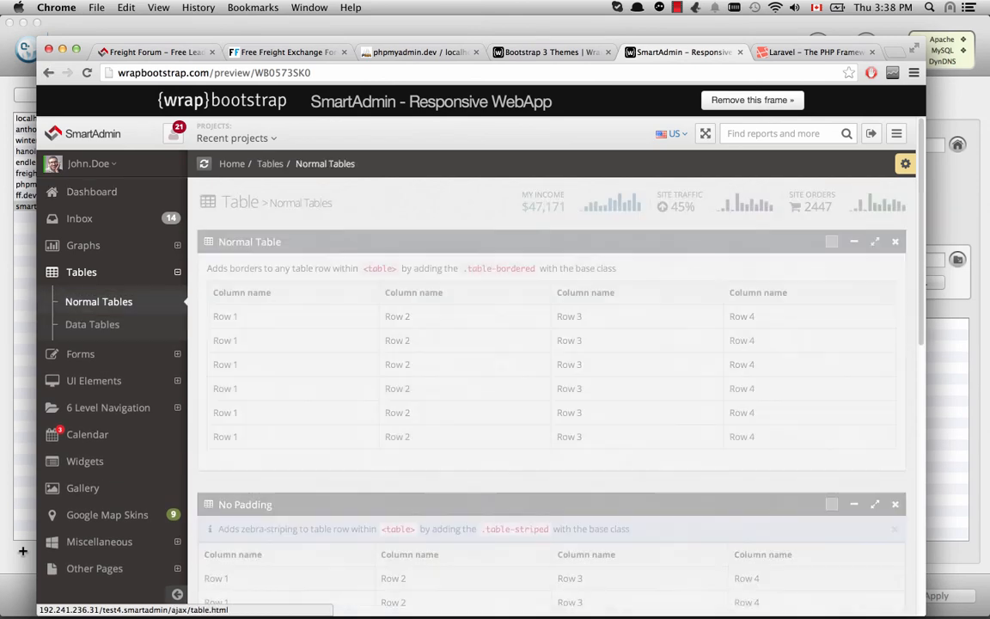
scroll(down, 3)
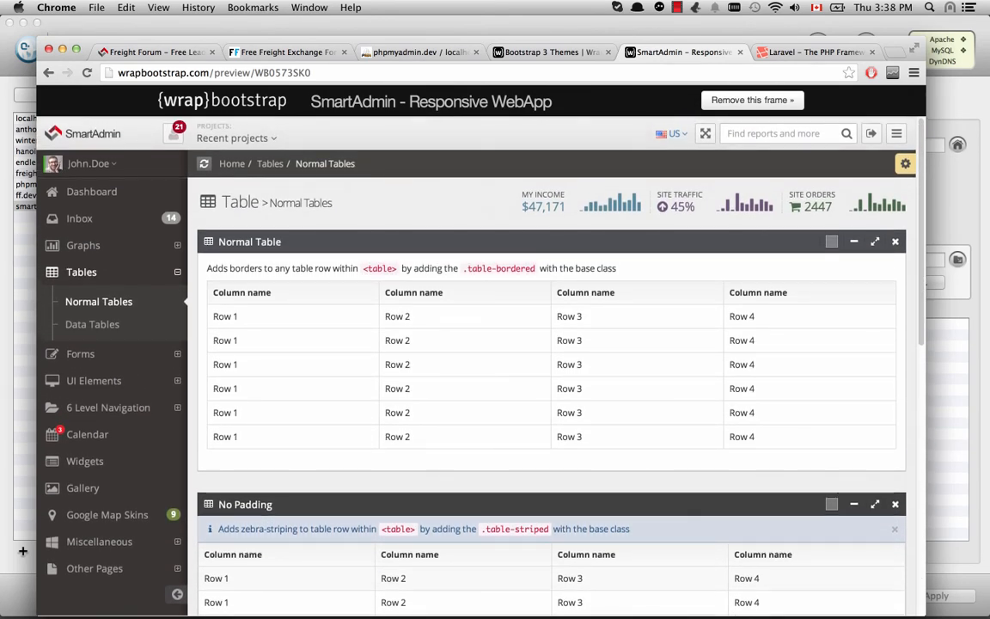
click(82, 245)
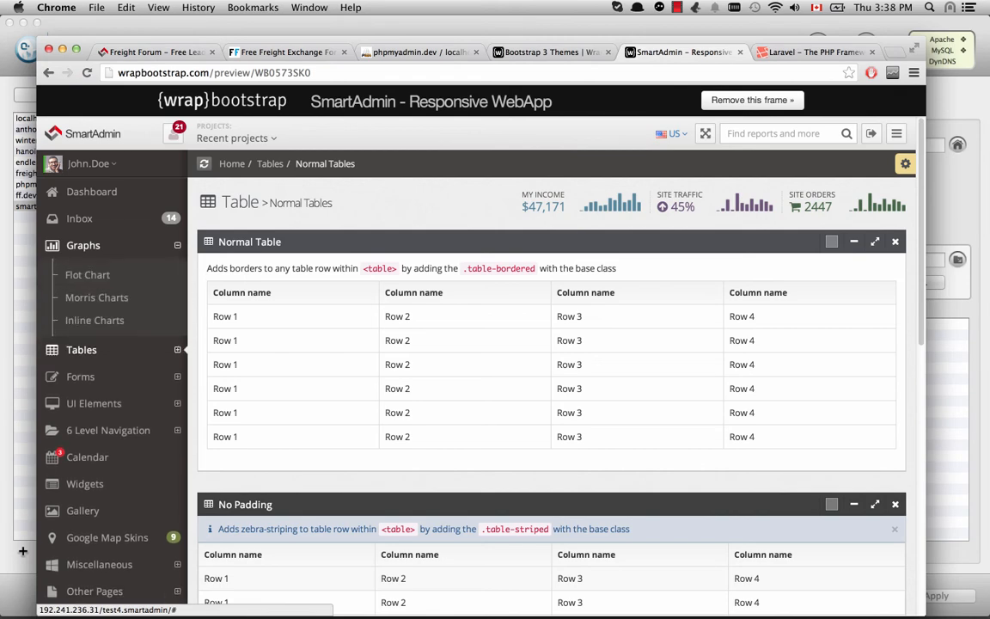
Step: View the Flot Chart demo, then expand the Other Pages and UI Elements sidebar menus
click(88, 274)
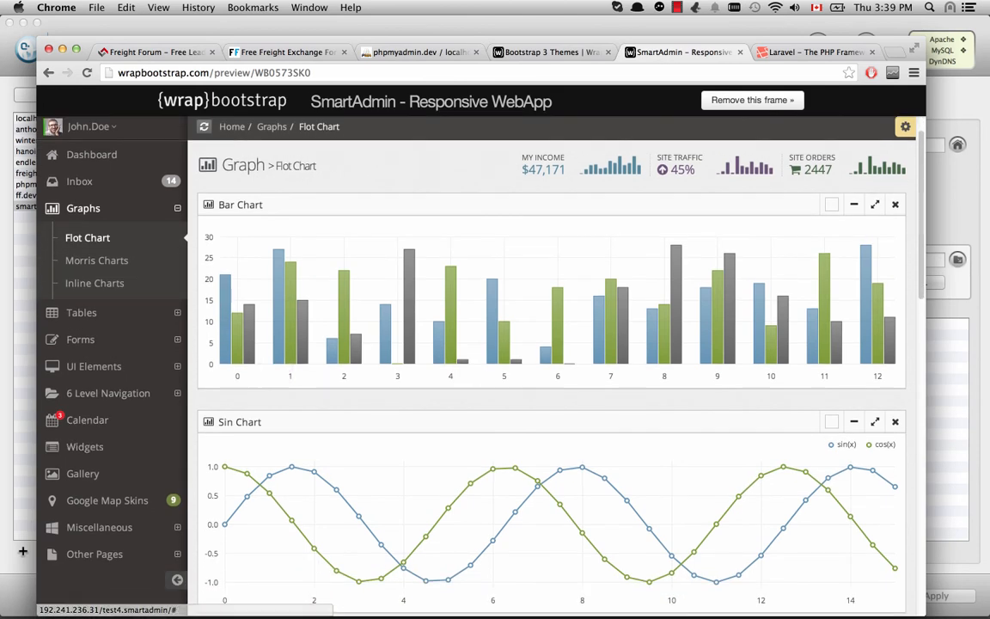
scroll(down, 3)
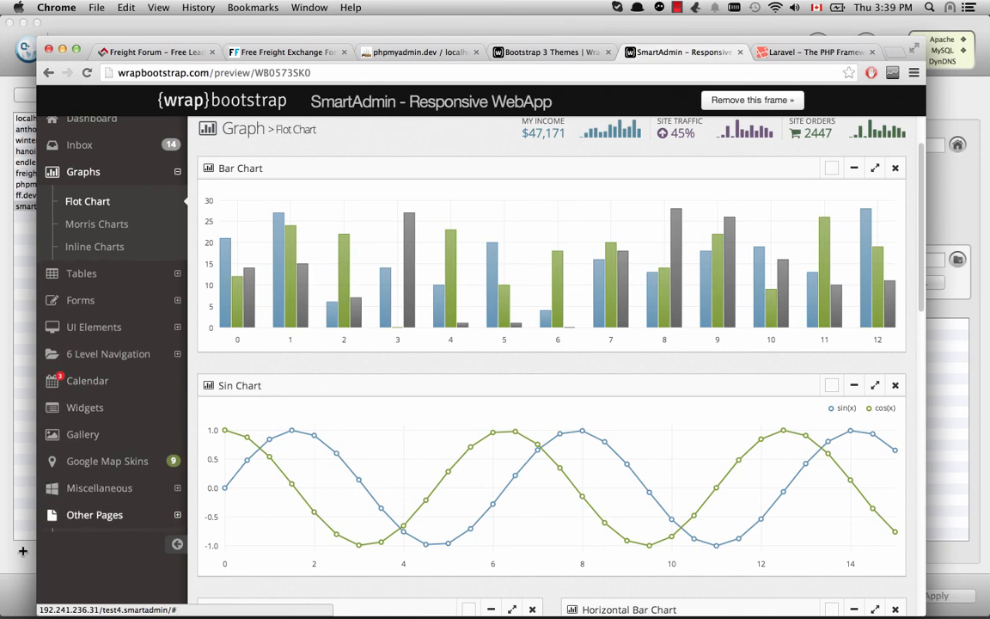
click(83, 171)
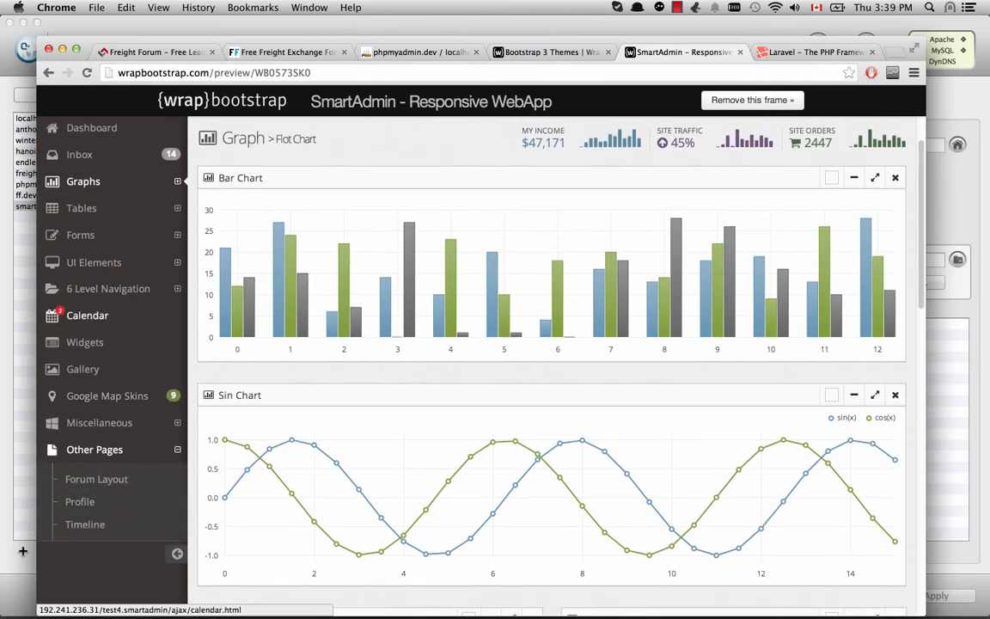
click(94, 262)
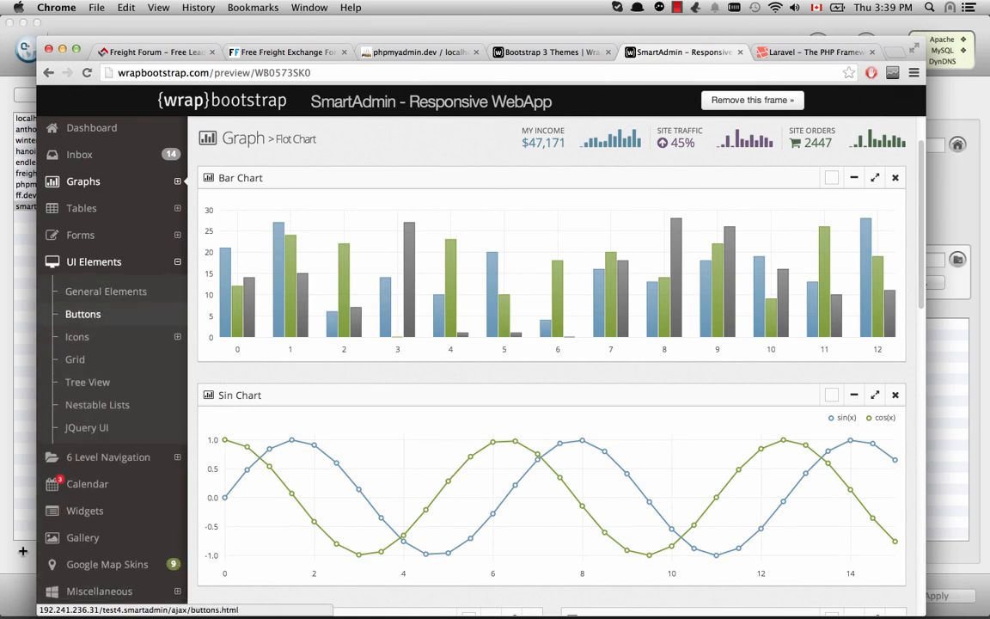
Step: Move through the Widgets demo to the Miscellaneous Login page showing SmartAdmin's Sign In form
scroll(down, 3)
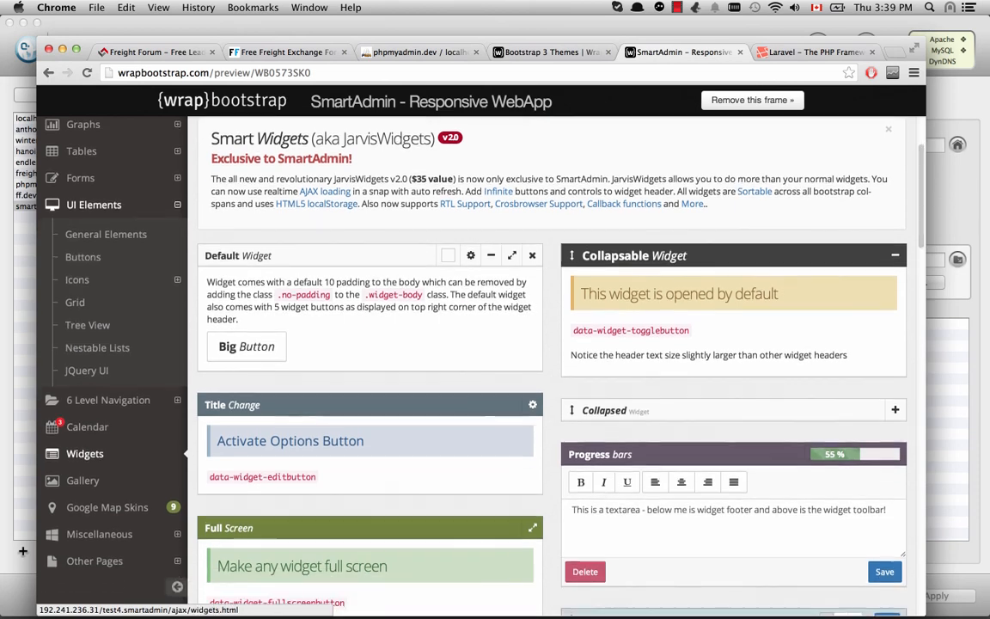
scroll(down, 3)
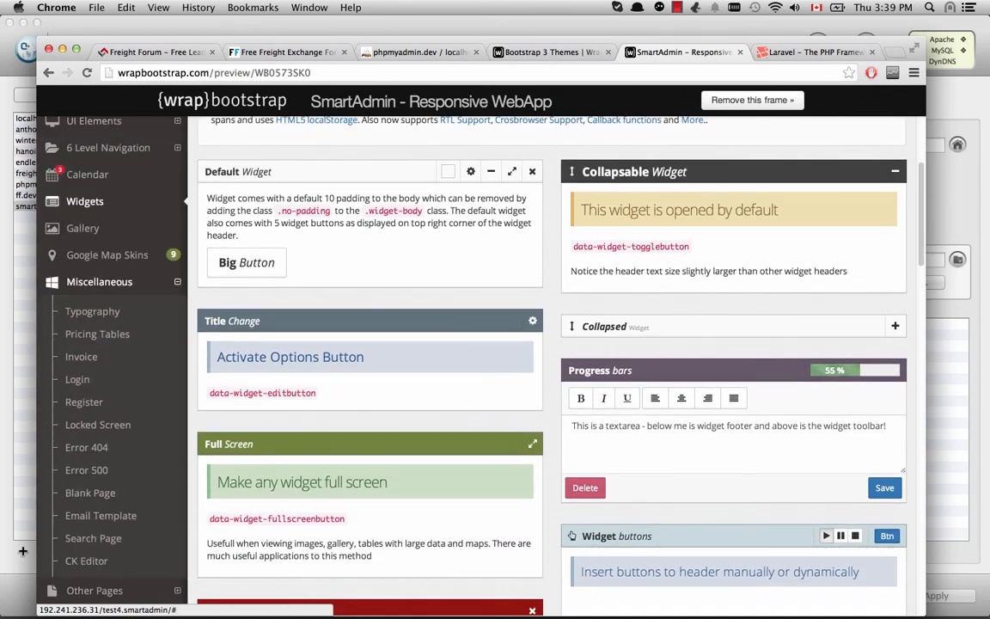
mouse_move(76, 379)
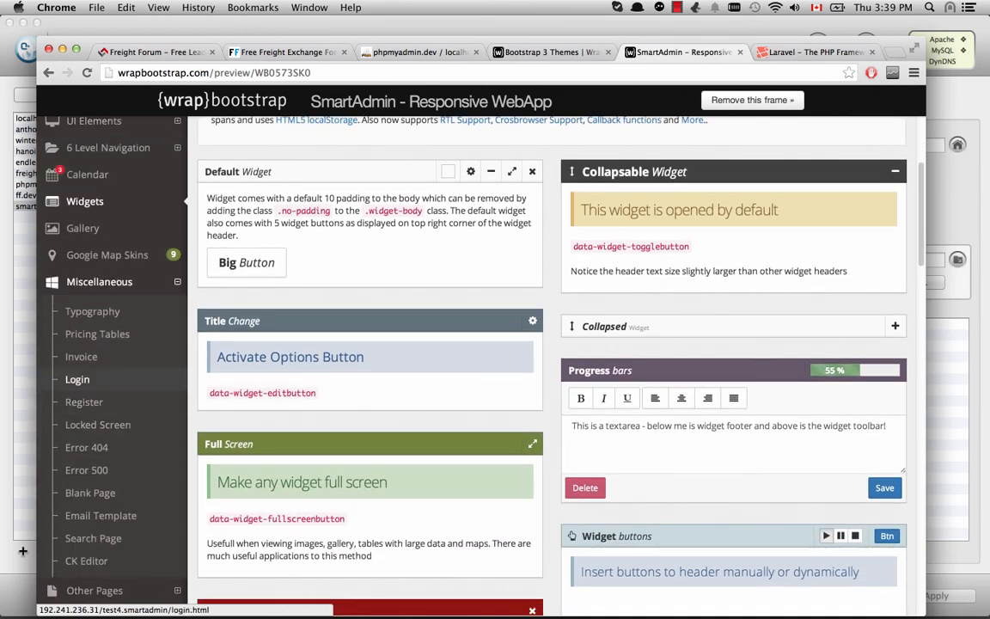
click(77, 379)
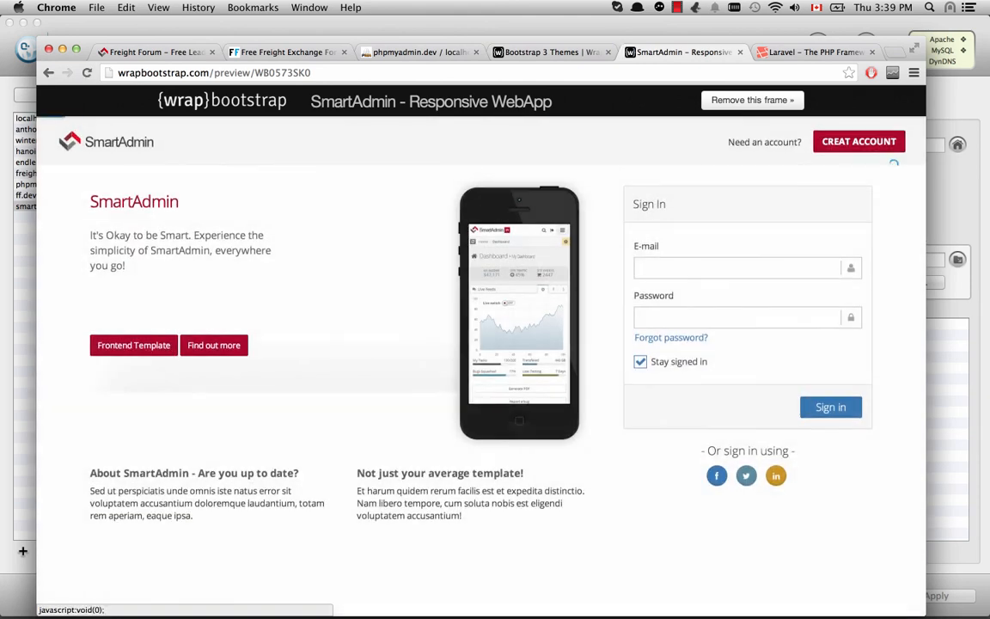